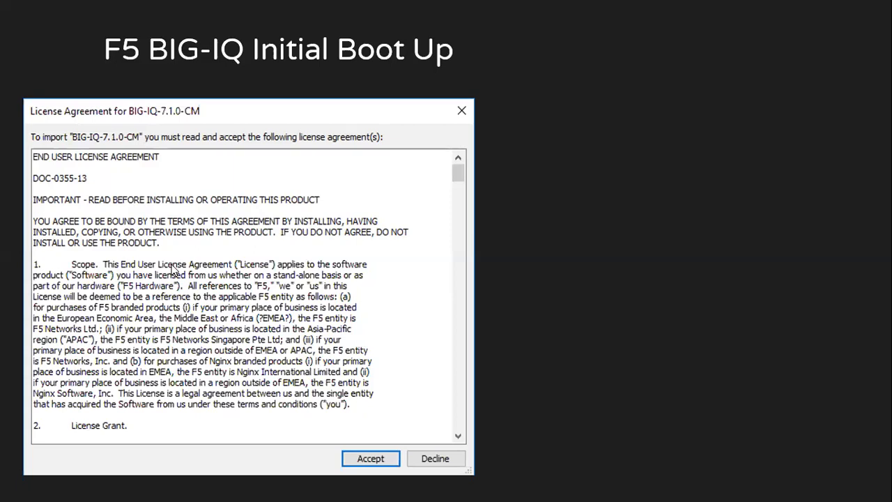
# Accept the BIG-IQ-7.1.0-CM license so the import completes with 16 GB memory, 4 processors, 95 GB disk
pyautogui.click(371, 458)
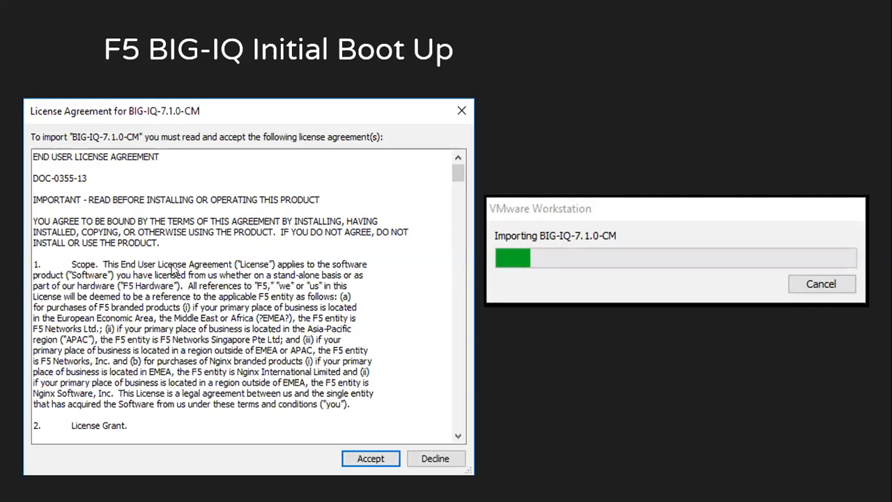
pyautogui.click(370, 458)
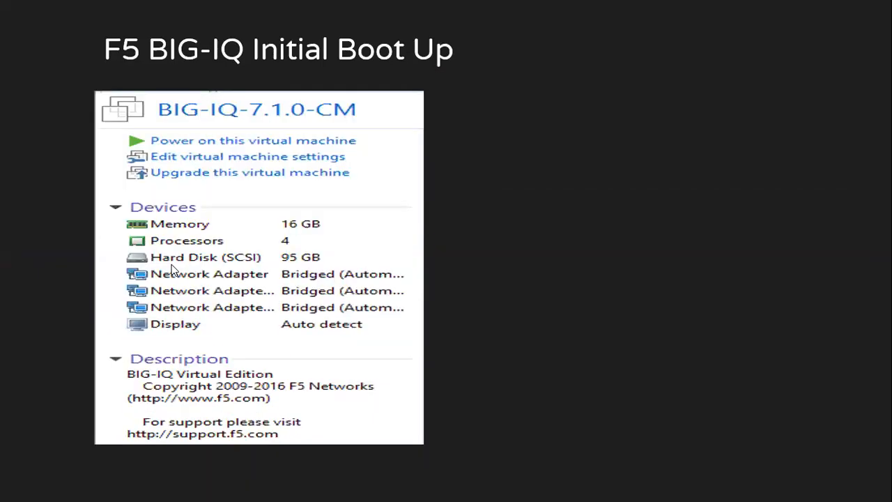